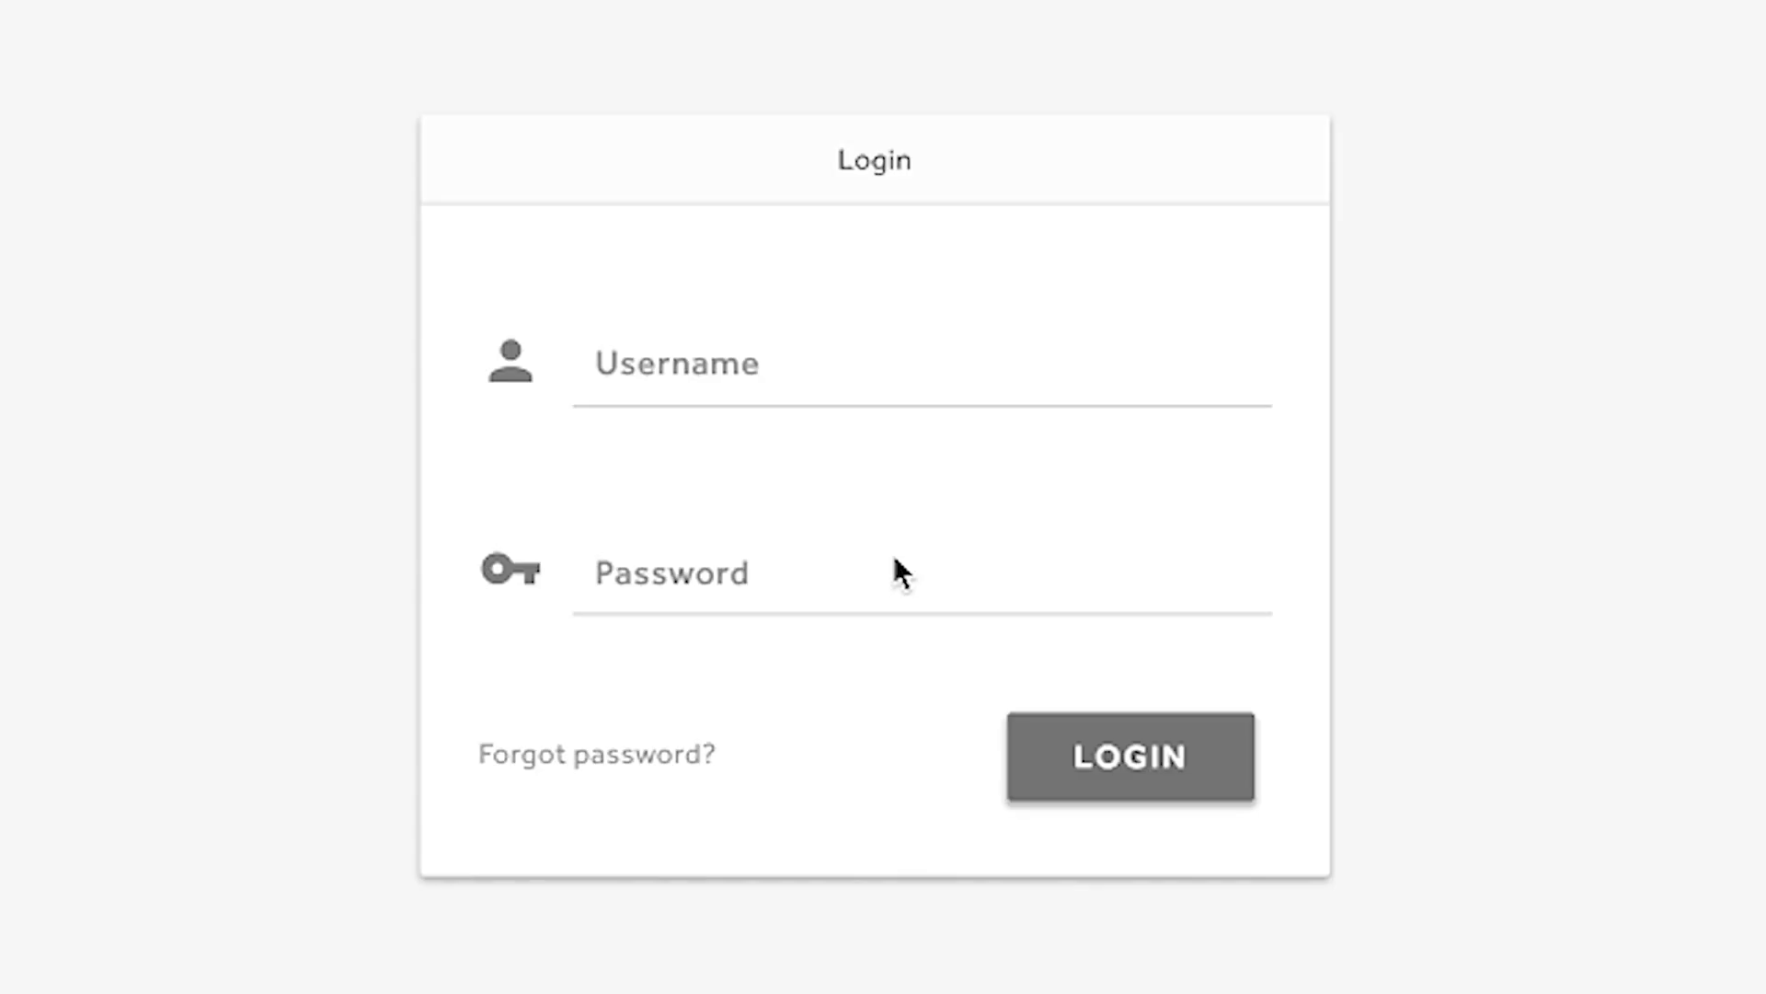
{"action": "left_click", "coordinate": [1128, 756]}
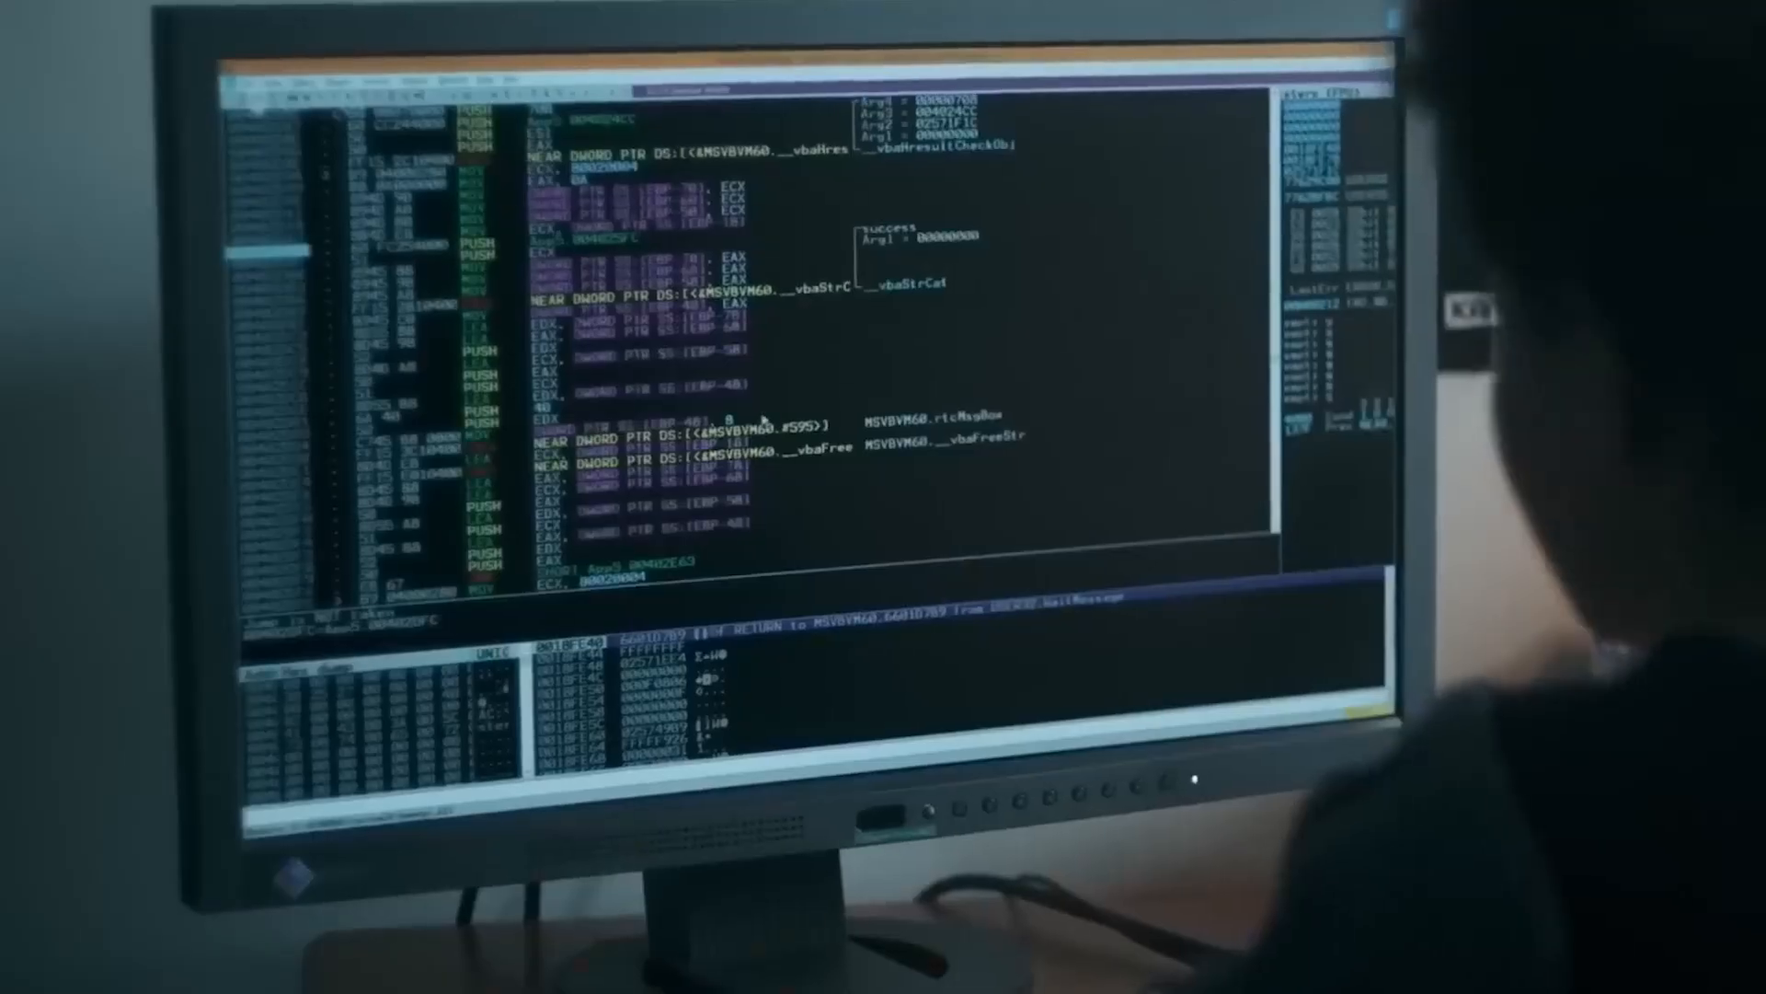